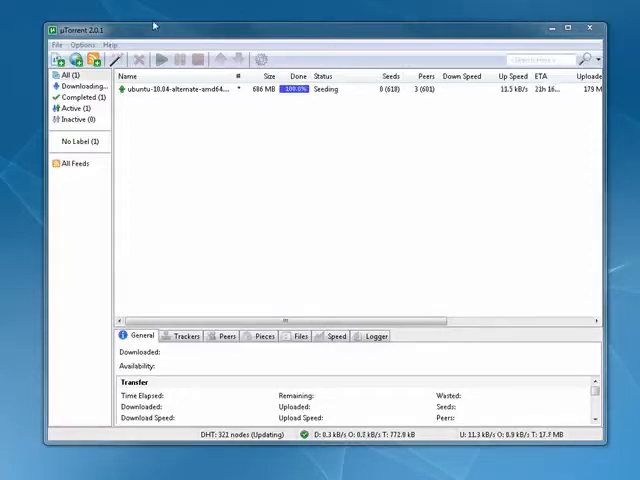
pyautogui.moveTo(200, 42)
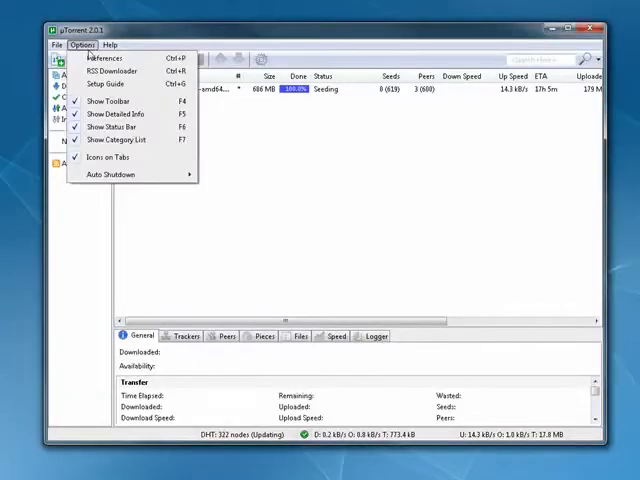
# Launch uTorrent's Setup Guide from the Options menu.
pyautogui.click(100, 84)
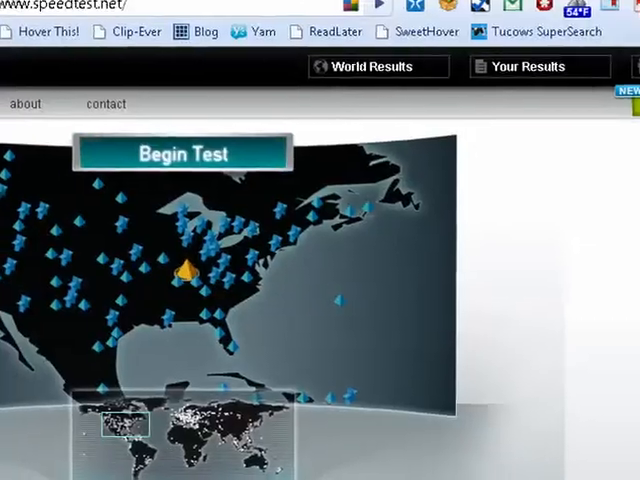
# Begin the speedtest.net test to measure the connection's upload speed.
pyautogui.scroll(-3)
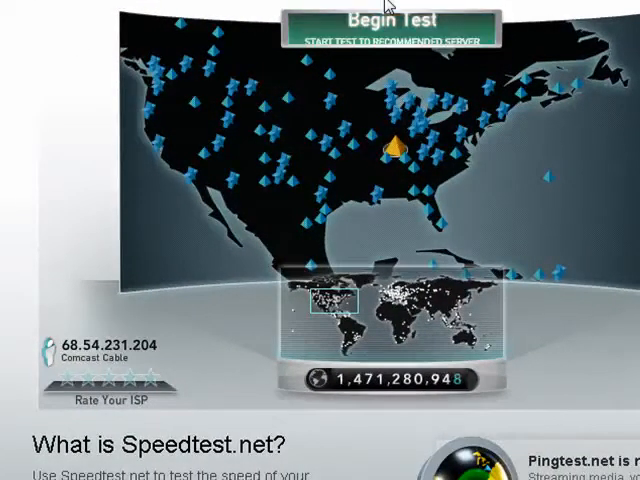
pyautogui.click(388, 22)
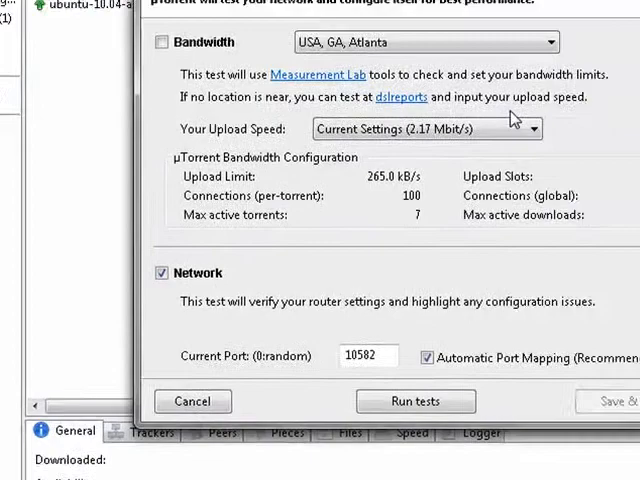
# Choose 2 Mbit/s as Your Upload Speed in the Setup Guide.
pyautogui.click(424, 128)
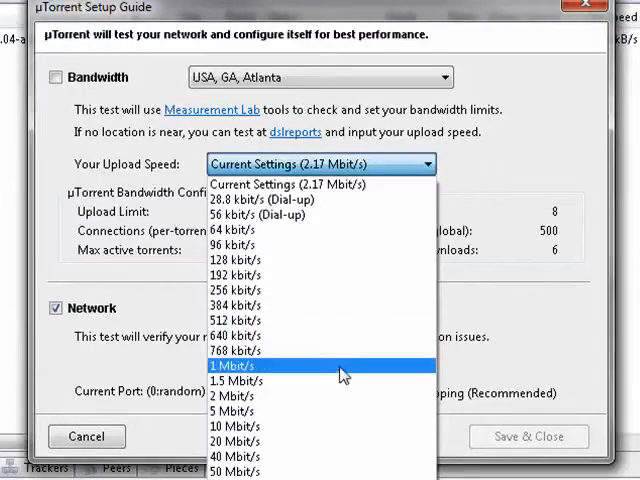
pyautogui.moveTo(330, 396)
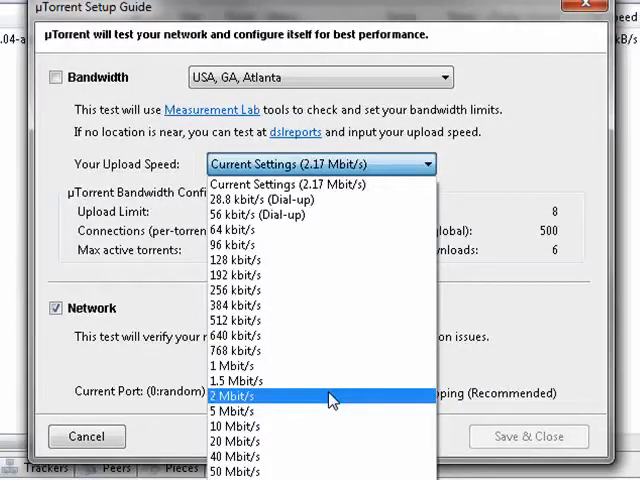
pyautogui.click(228, 398)
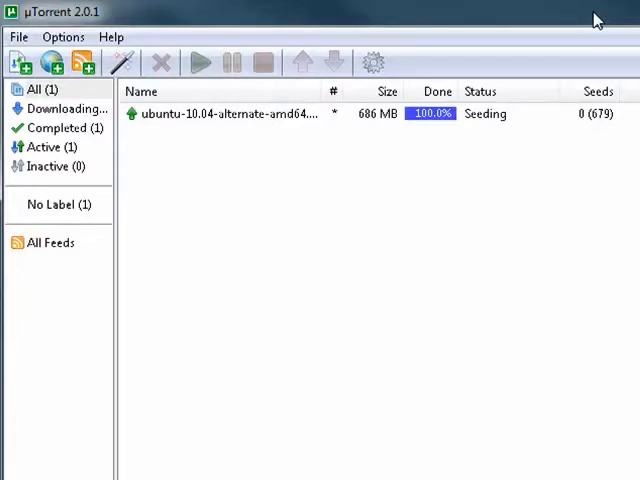
pyautogui.moveTo(196, 244)
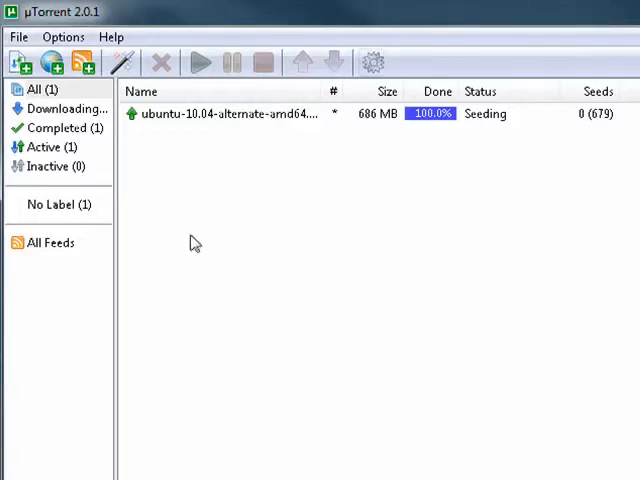